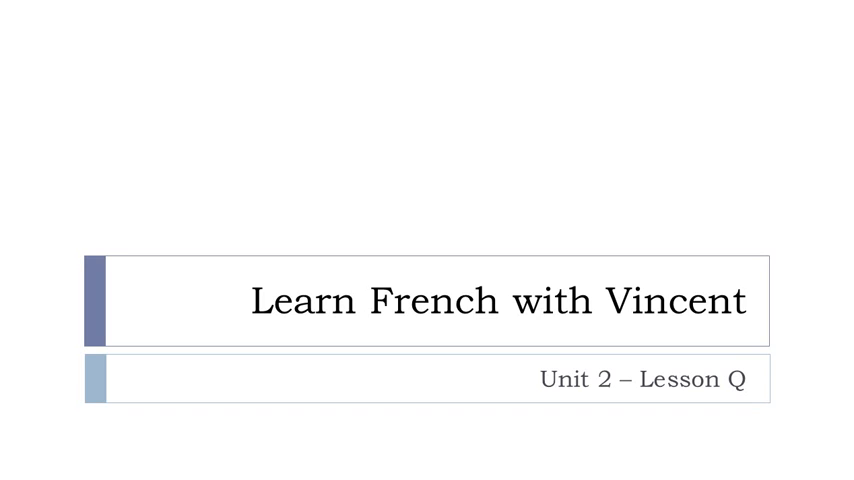
# Advance the slideshow from the title slide to the 'Les verbes en IR' FINIR slide
pyautogui.press('right')
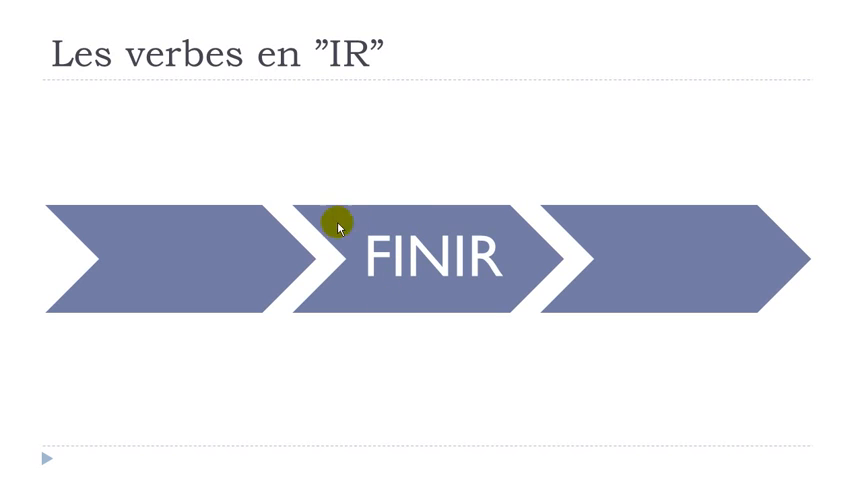
pyautogui.moveTo(450, 305)
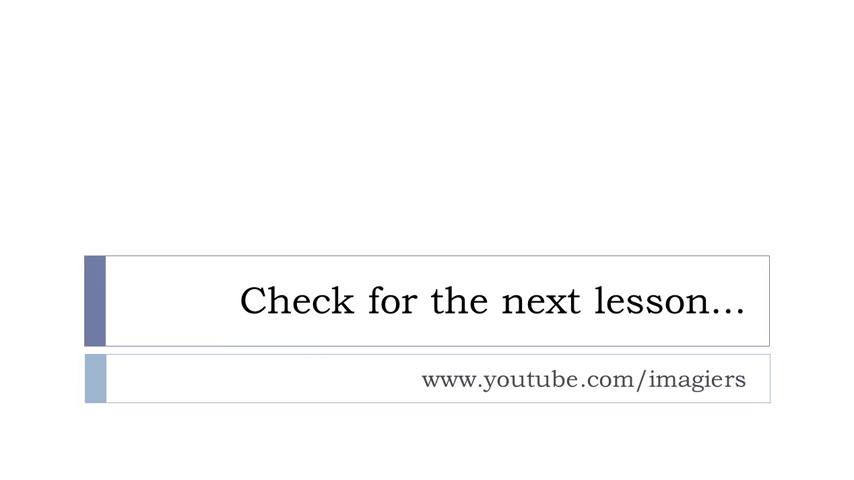
pyautogui.moveTo(733, 394)
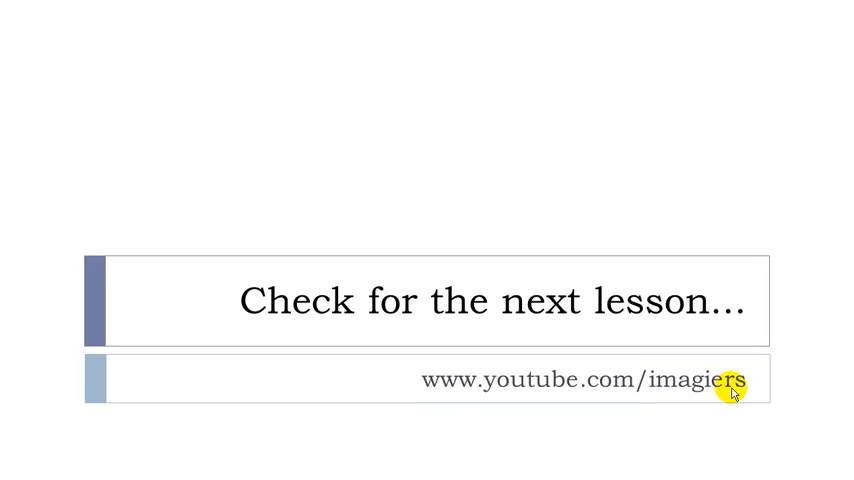